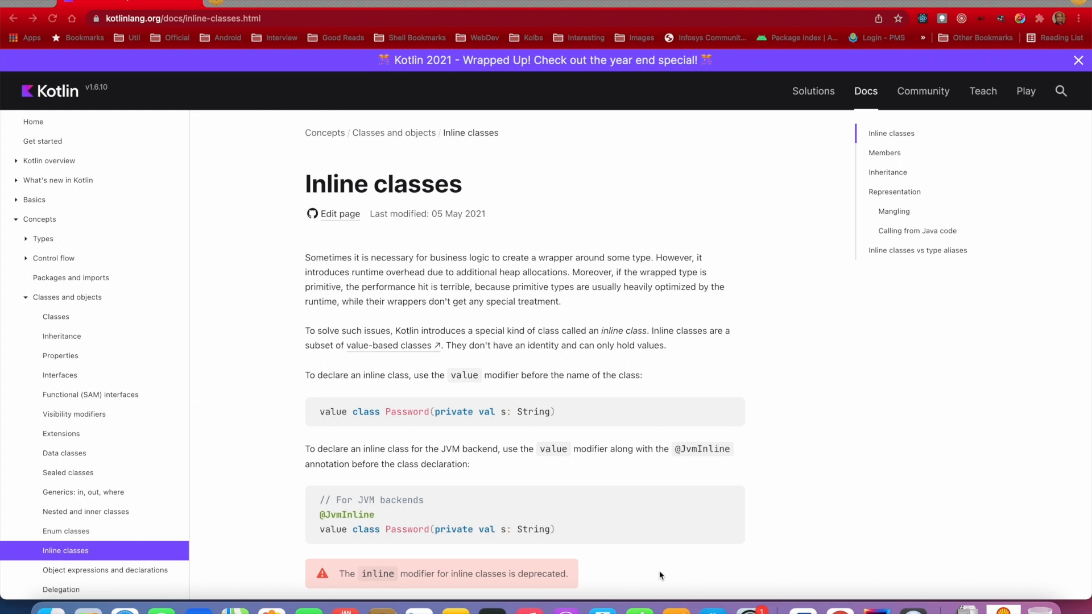
pyautogui.moveTo(763, 378)
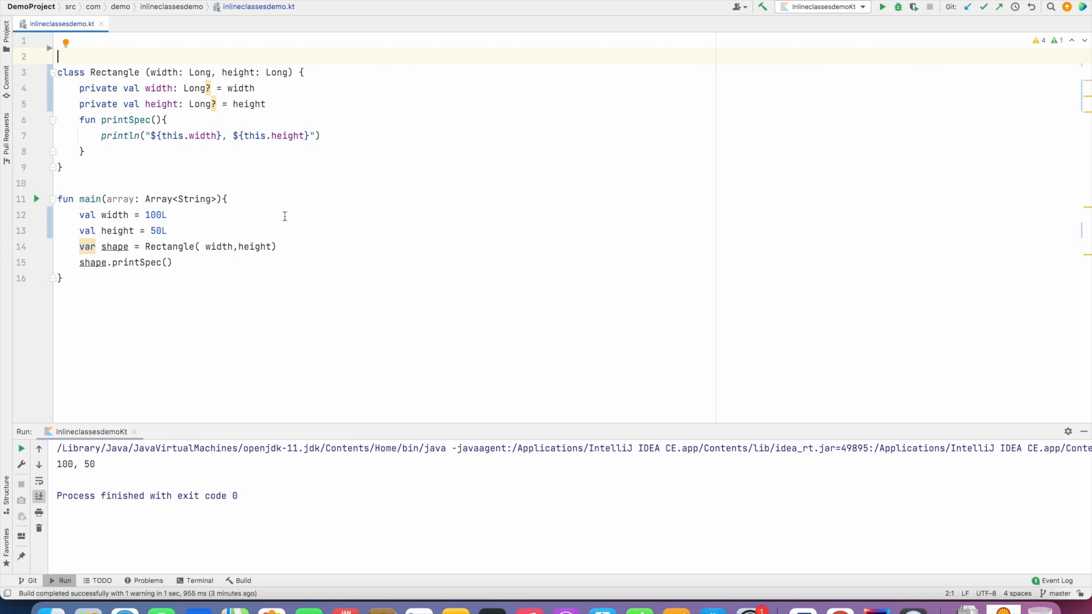
# Highlight the width and height constructor parameters and the height variable in main.
pyautogui.doubleClick(114, 71)
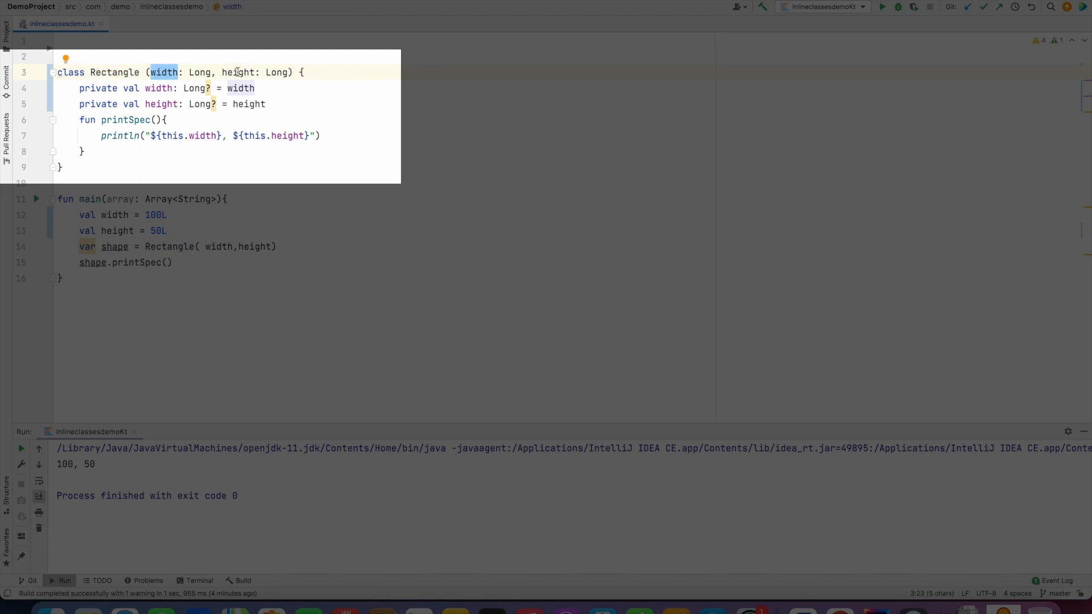
pyautogui.doubleClick(239, 71)
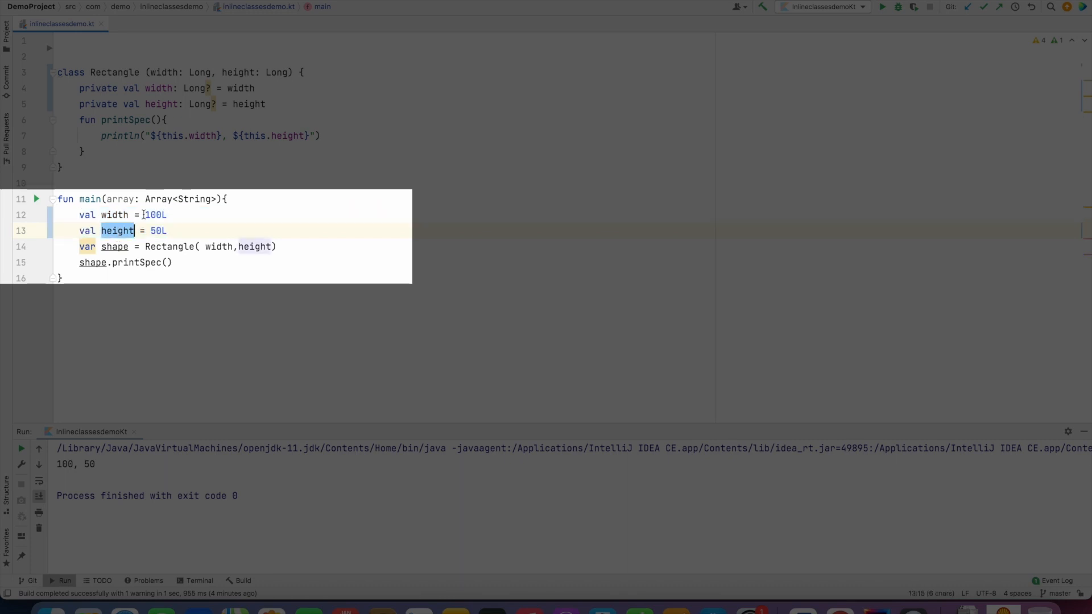
pyautogui.moveTo(129, 263)
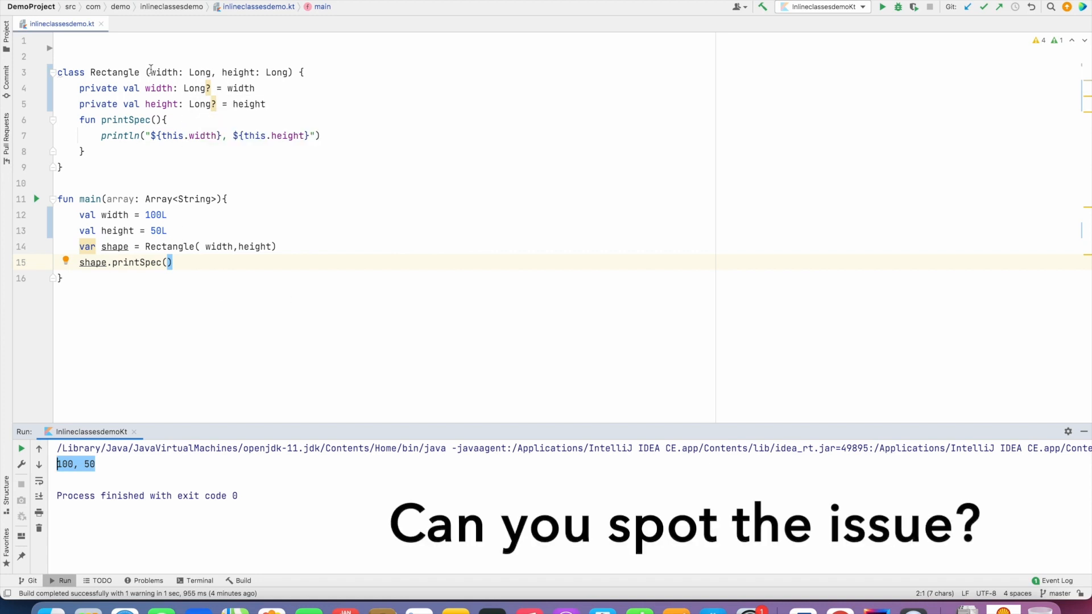
pyautogui.doubleClick(164, 72)
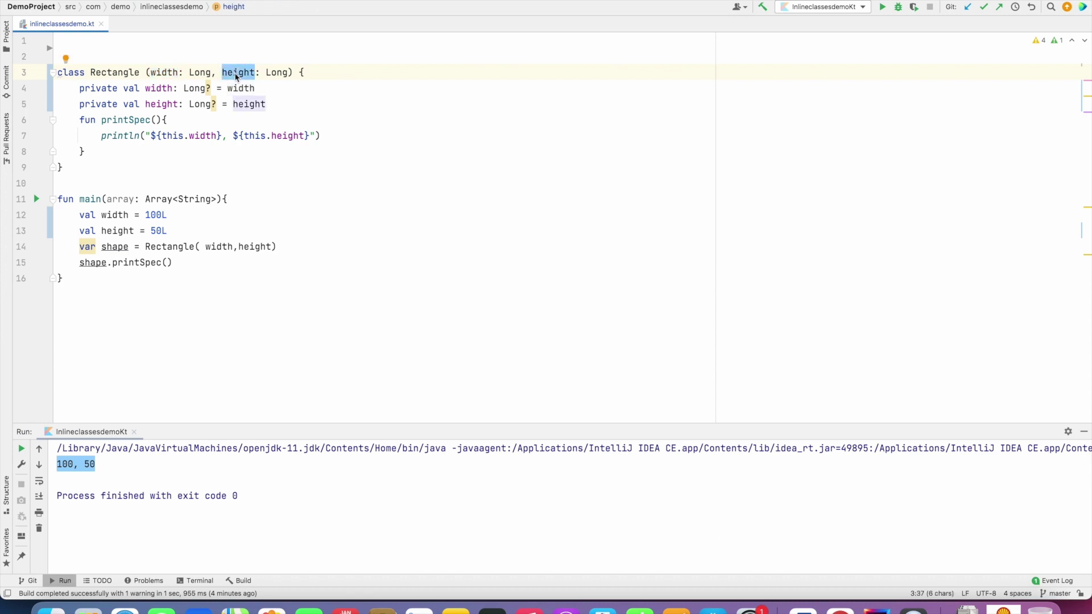
# Pass height before width to Rectangle and rerun, printing 50, 100.
pyautogui.click(219, 246)
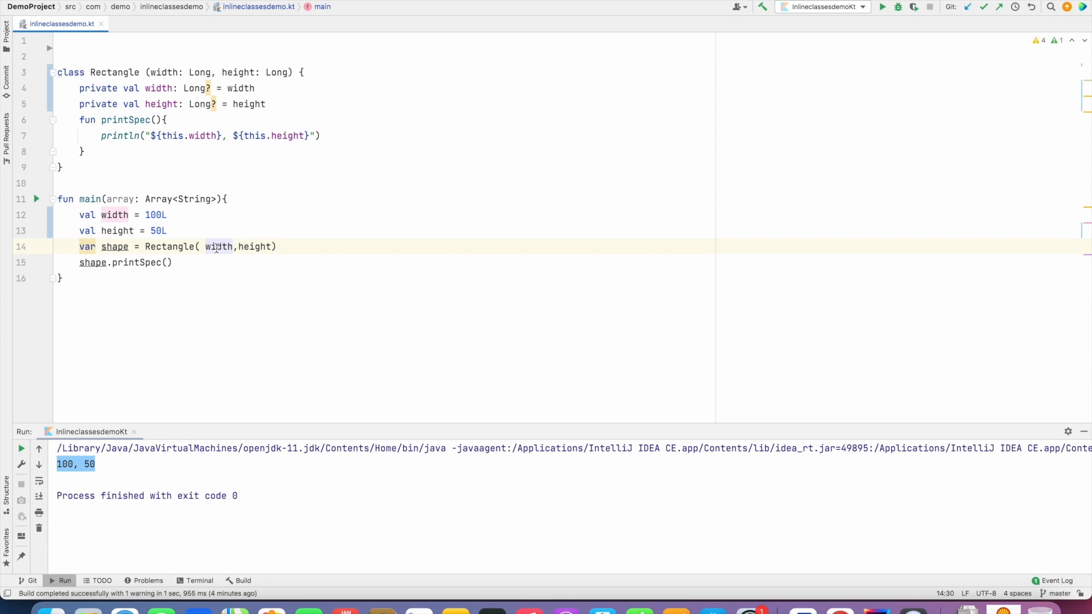
pyautogui.write('he')
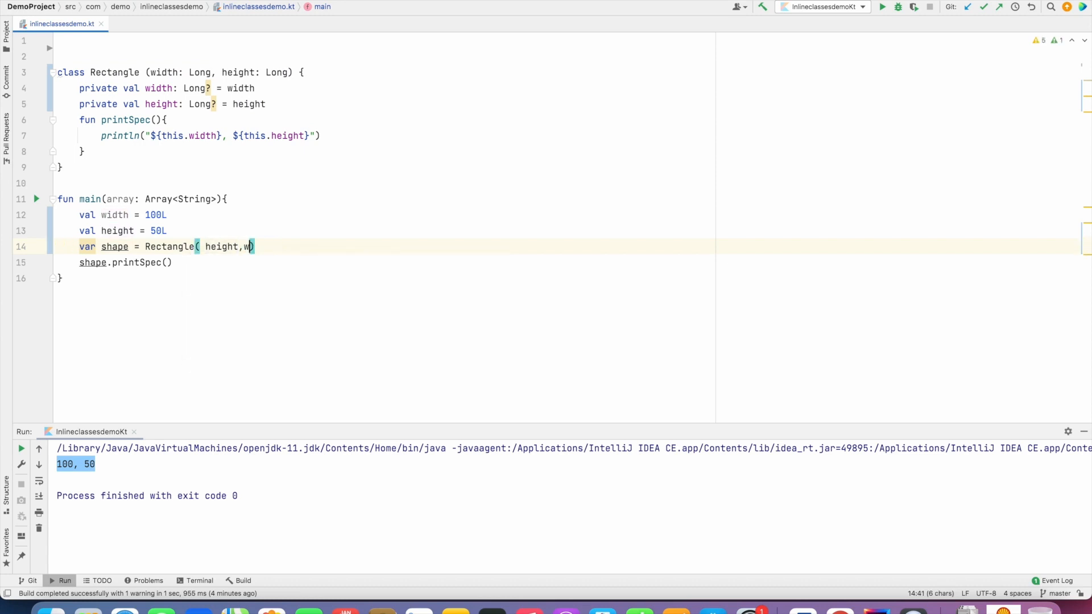
pyautogui.write('idth')
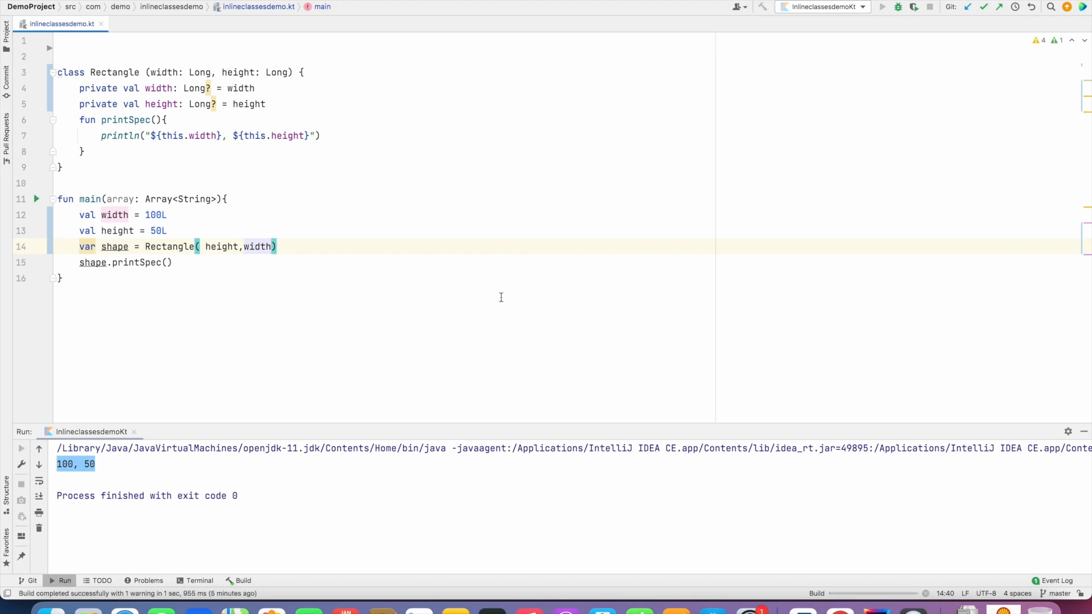
pyautogui.click(881, 6)
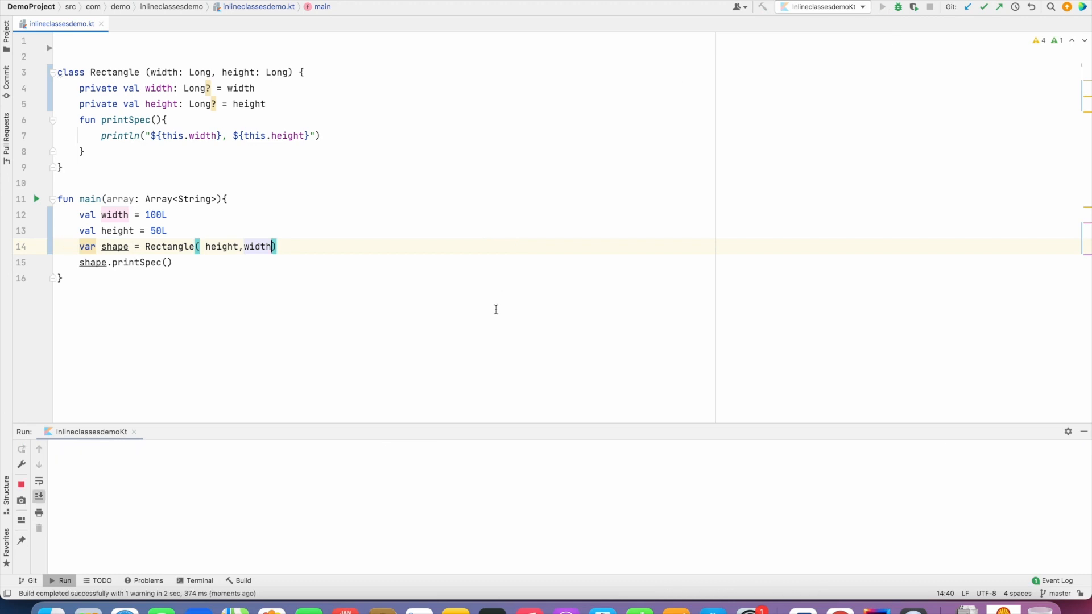
pyautogui.click(881, 6)
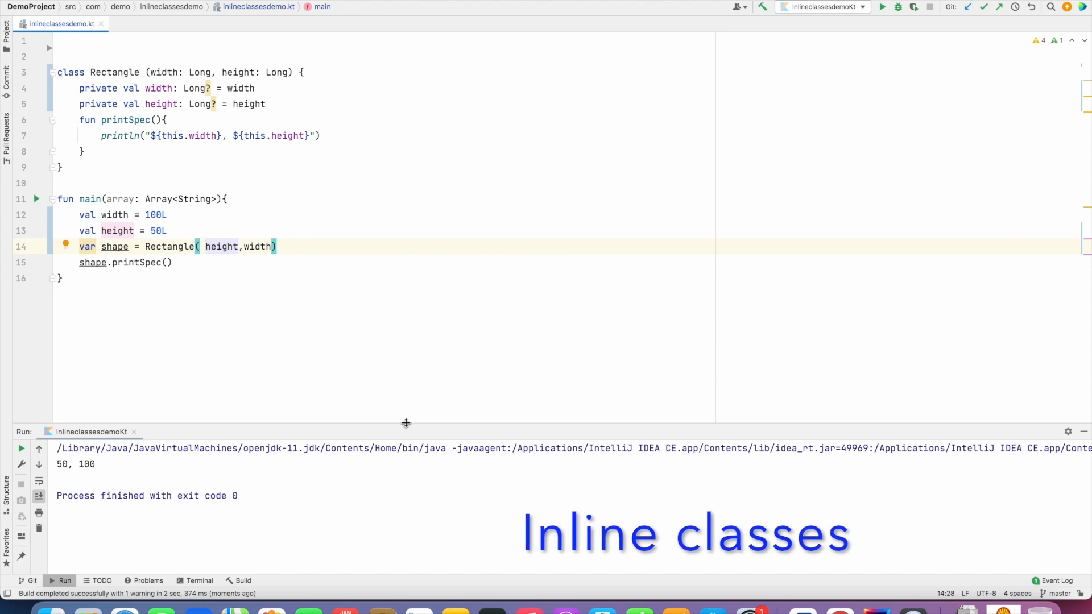
# Declare classes Width and Height wrapping Long, and retype Rectangle's width parameter as Width.
pyautogui.press('enter')
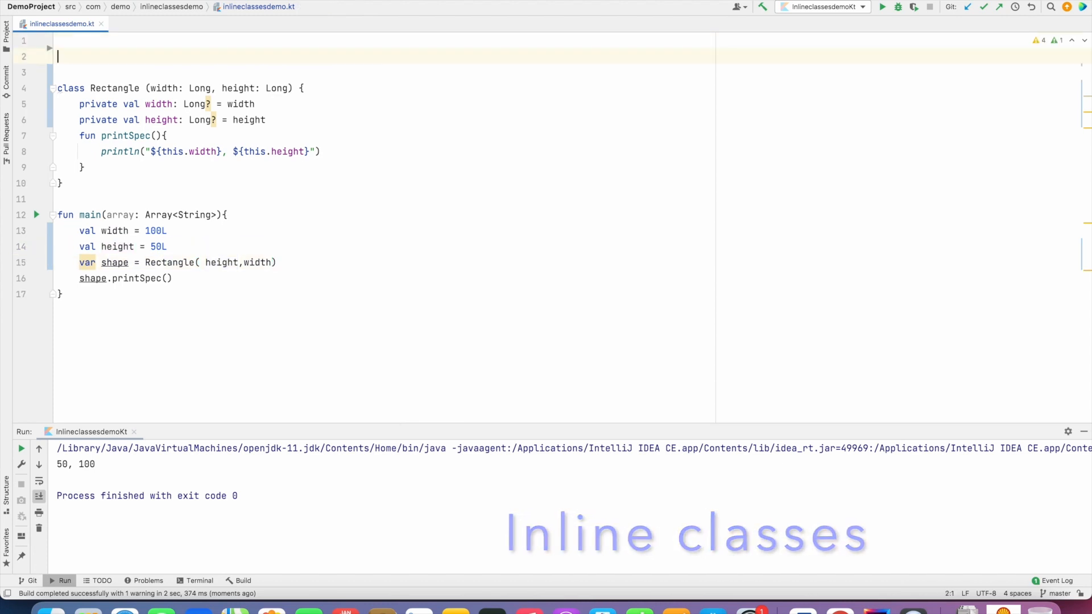
pyautogui.write('class')
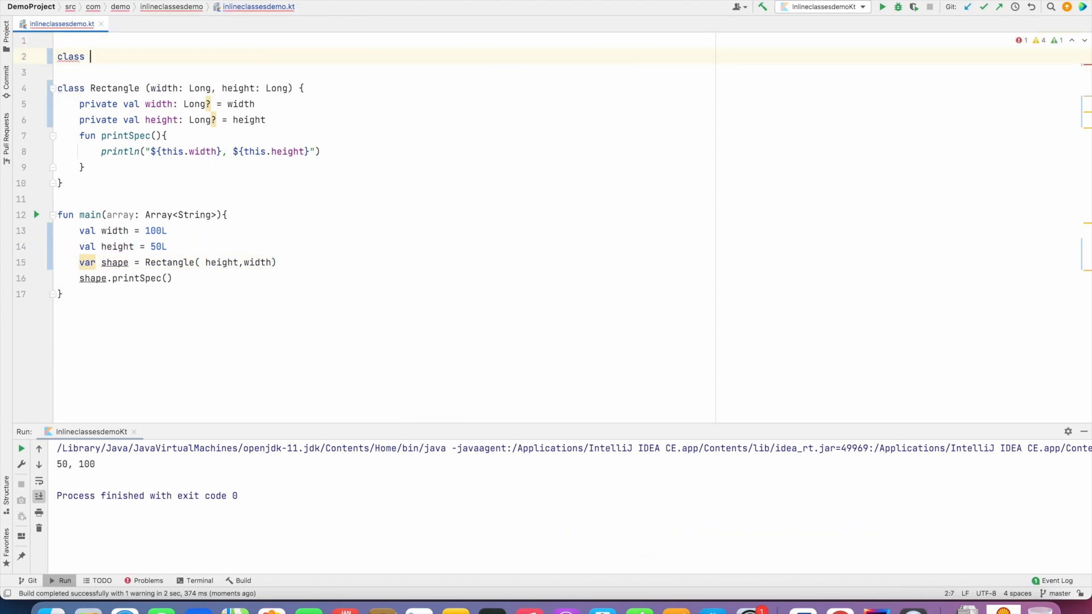
pyautogui.write('Width(width: Long)')
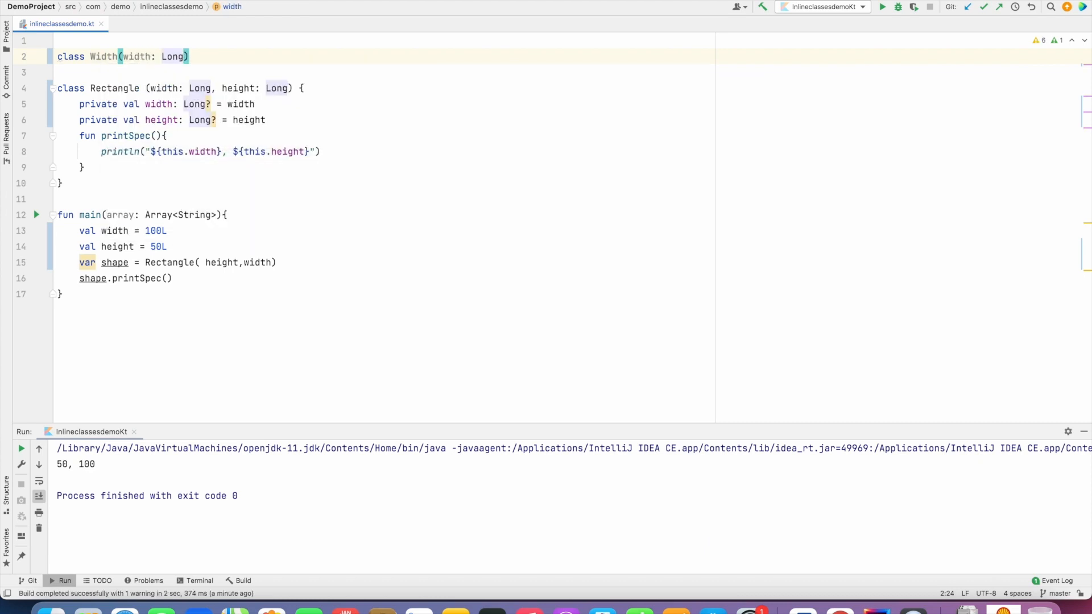
pyautogui.write('class He(width: Long)')
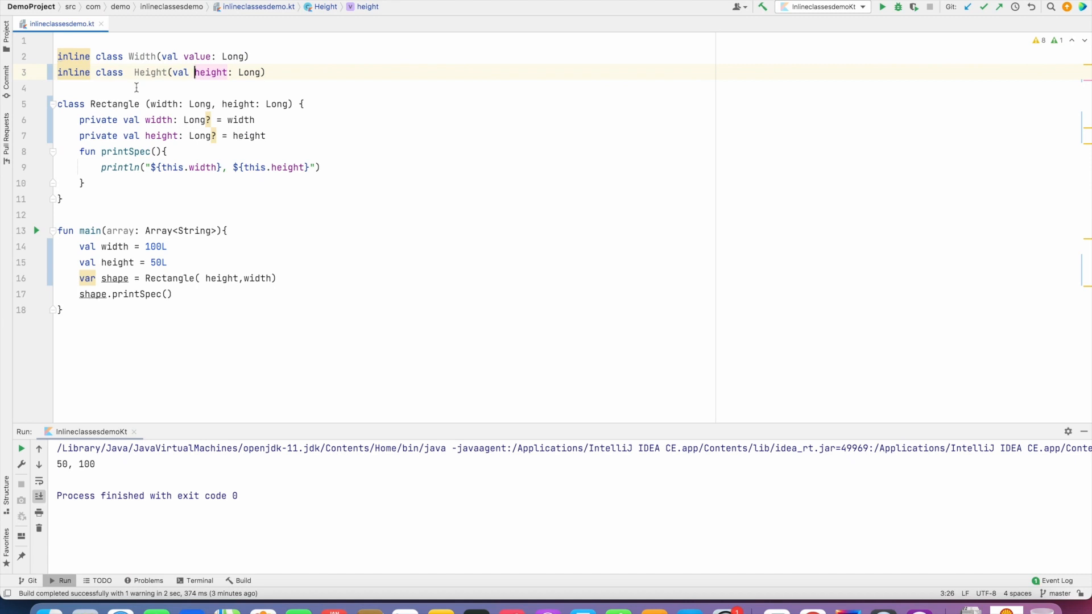
pyautogui.doubleClick(199, 103)
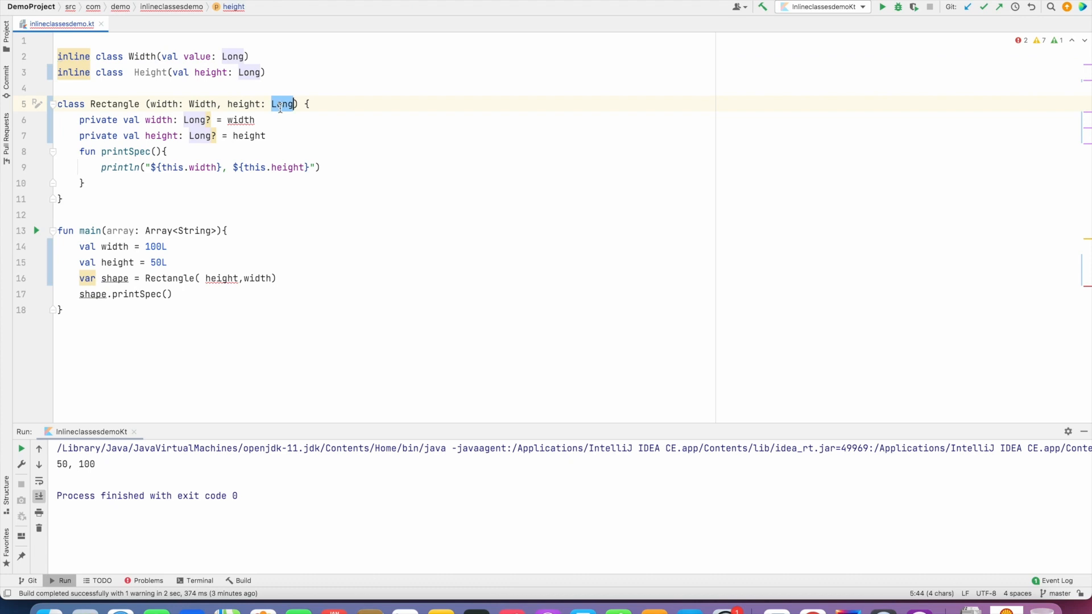
pyautogui.write('Width')
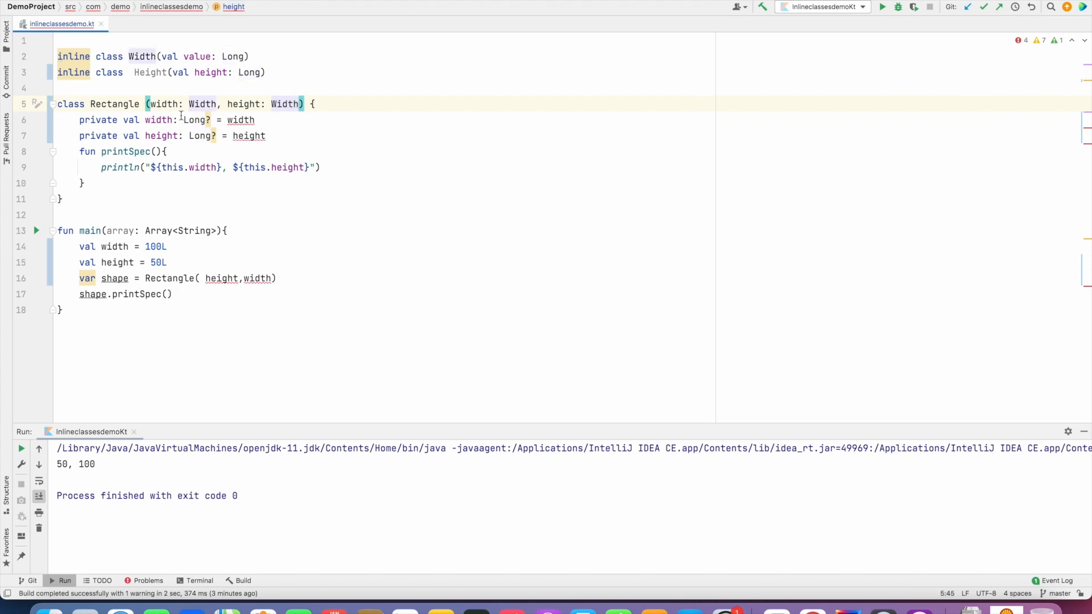
pyautogui.doubleClick(193, 121)
pyautogui.write('Width')
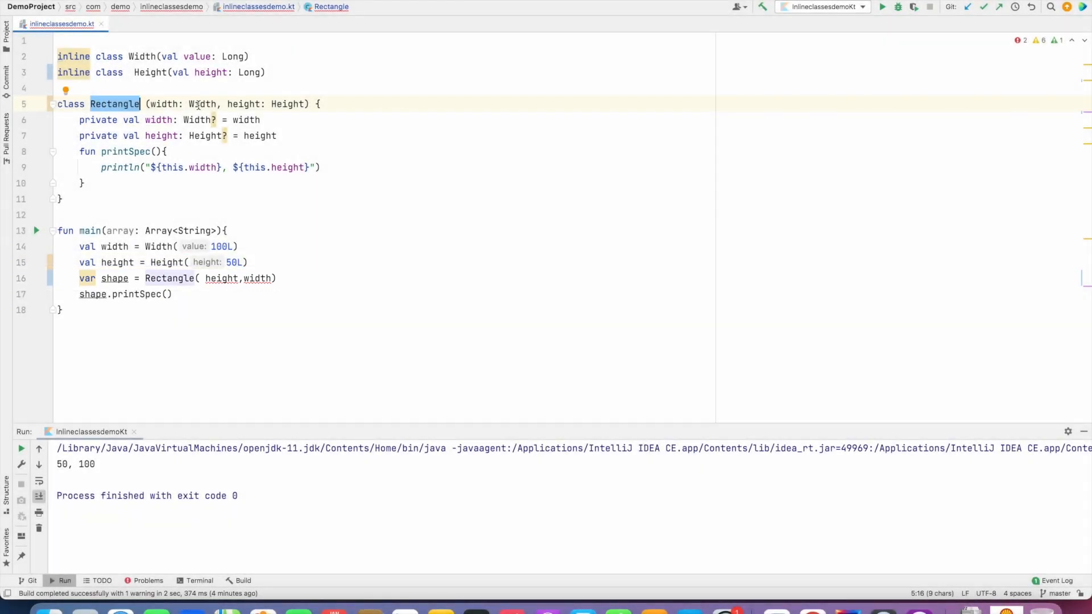
# Change main's call back to Rectangle(width, height) to clear the type mismatch.
pyautogui.click(223, 278)
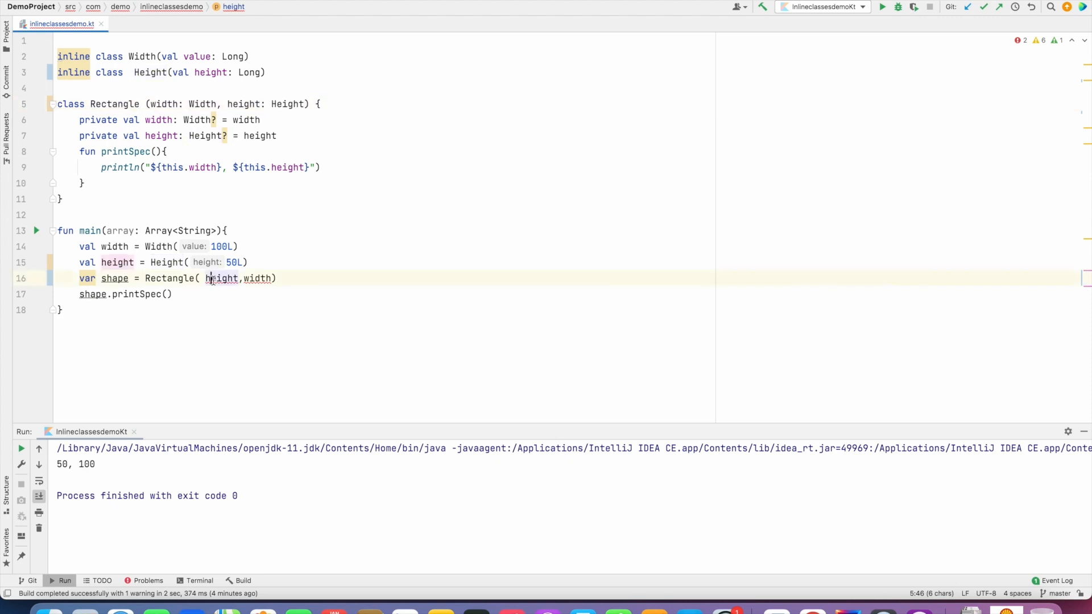
pyautogui.write('width')
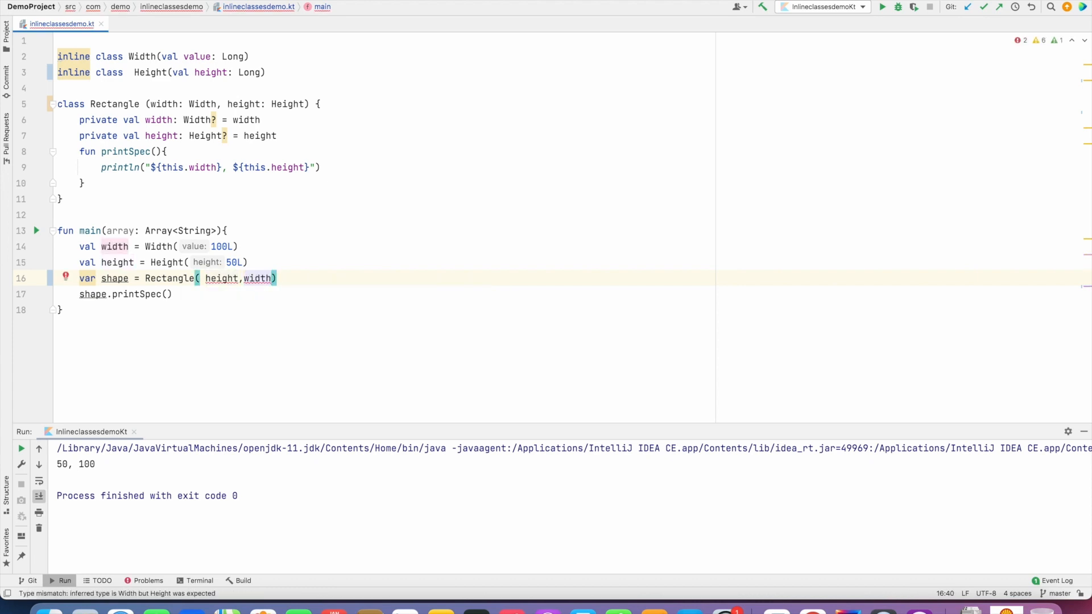
pyautogui.moveTo(231, 294)
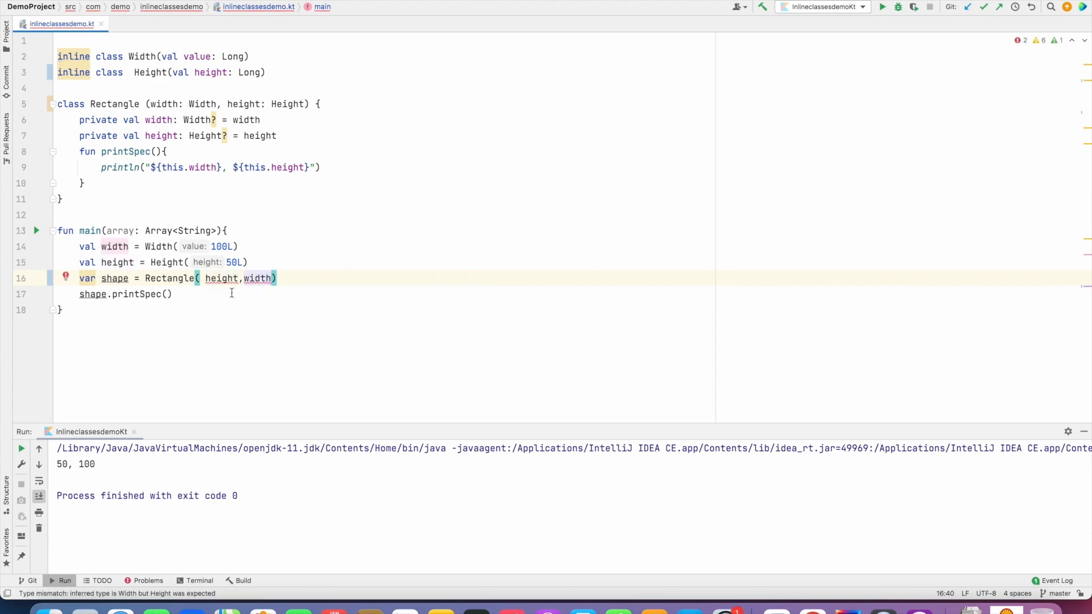
pyautogui.doubleClick(259, 278)
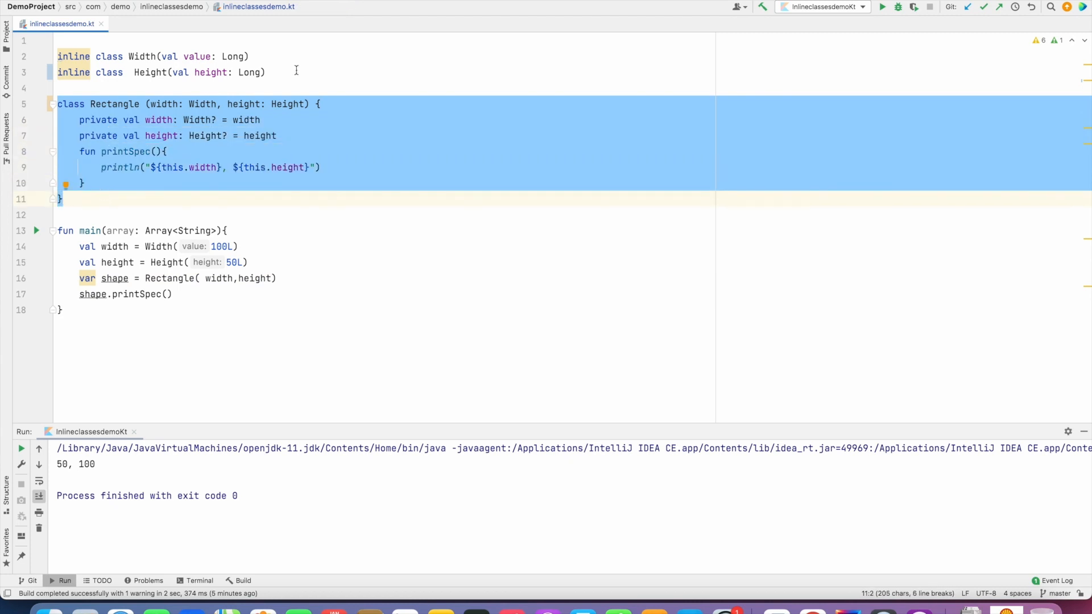
# Rename Width's property to width and rerun, printing Width(width=100), Height(height=50).
pyautogui.click(267, 72)
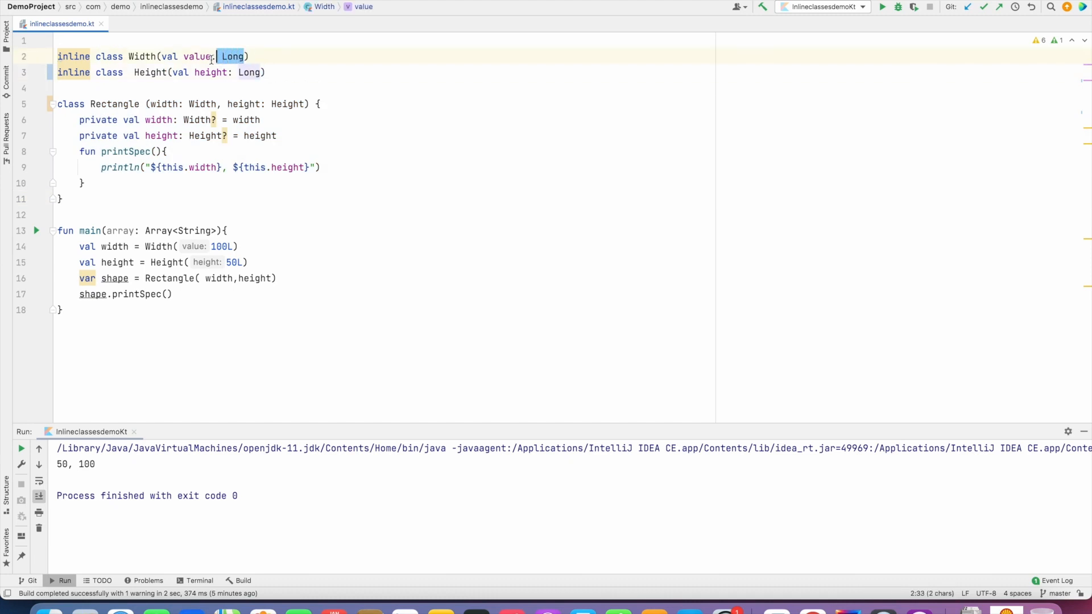
pyautogui.write('width')
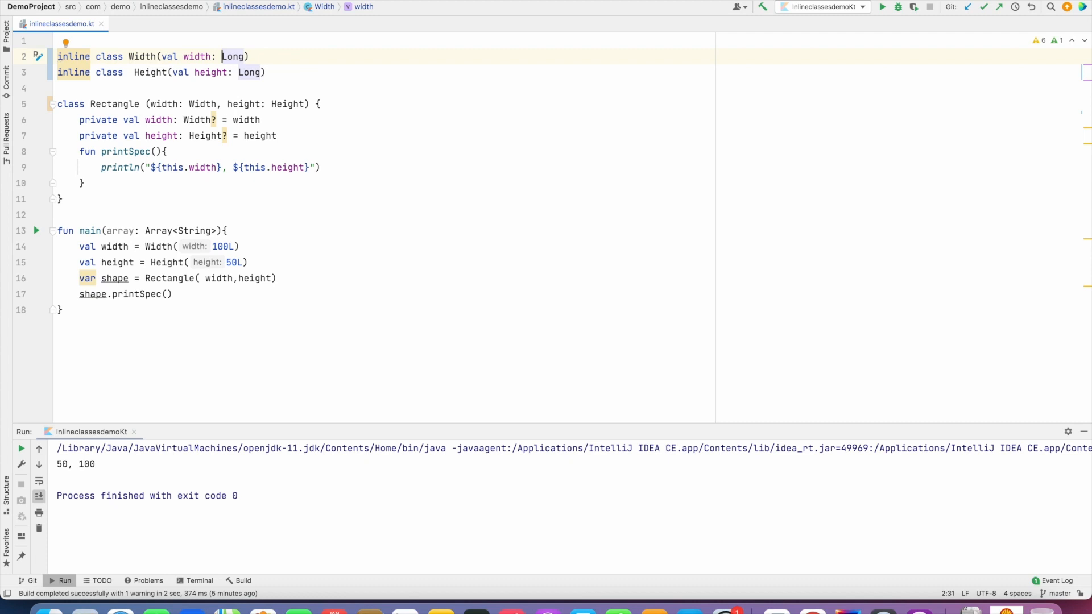
pyautogui.doubleClick(142, 57)
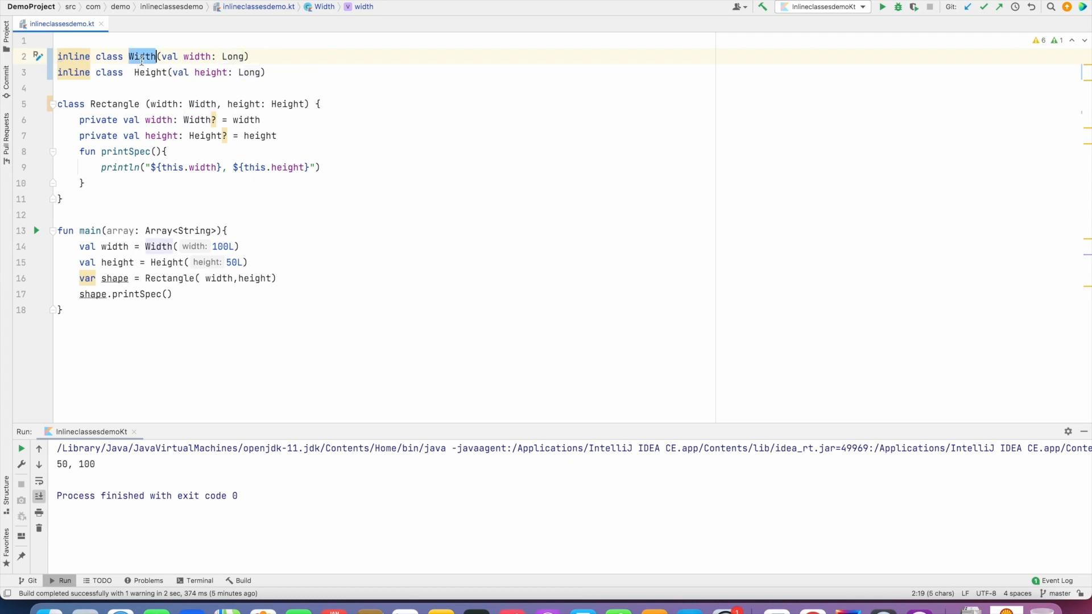
pyautogui.click(149, 72)
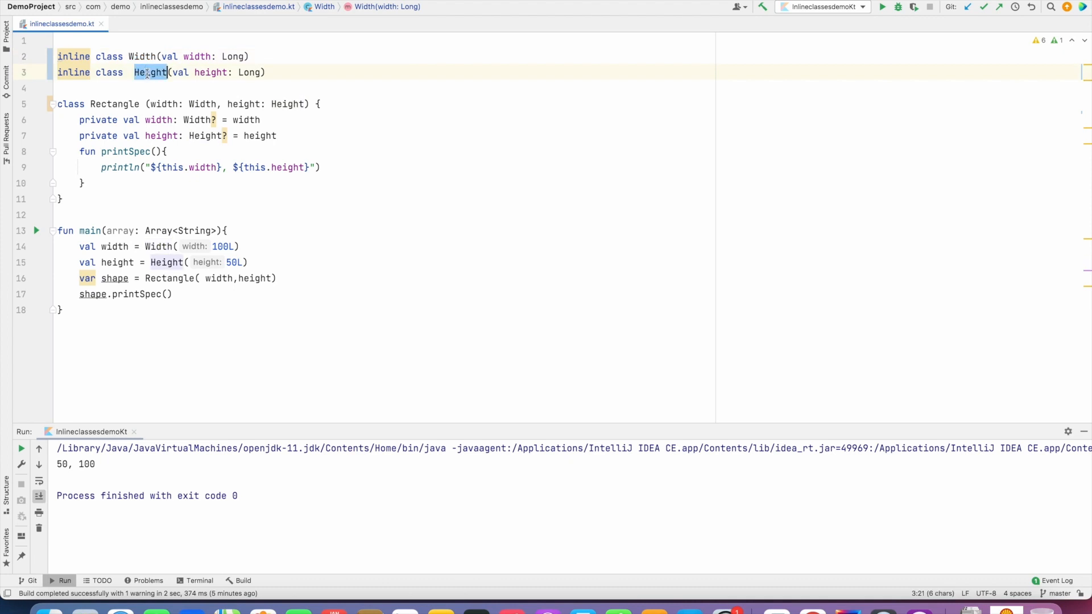
pyautogui.click(149, 71)
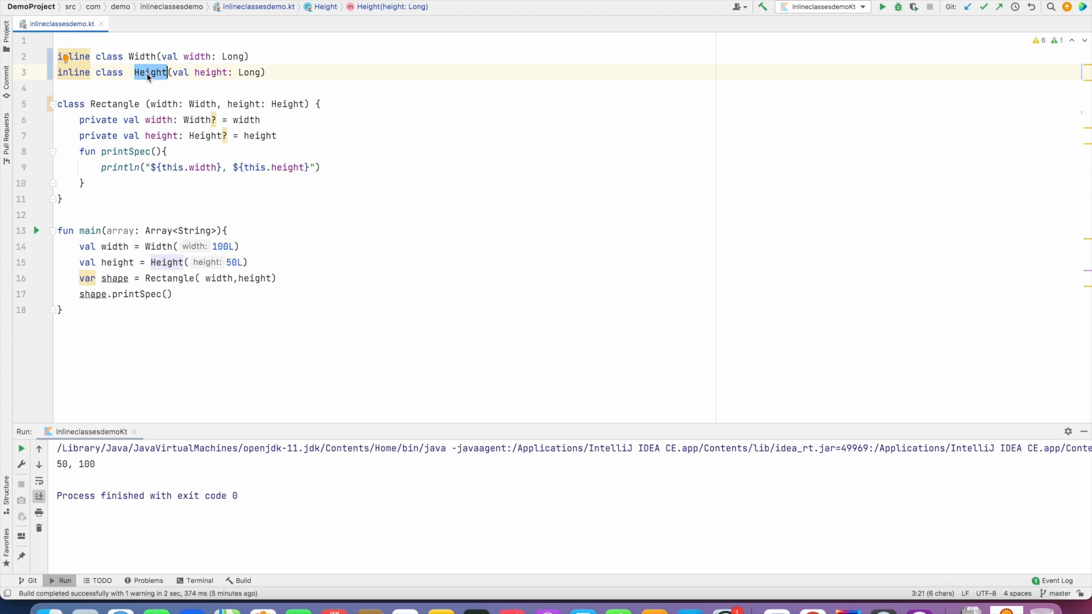
pyautogui.moveTo(881, 7)
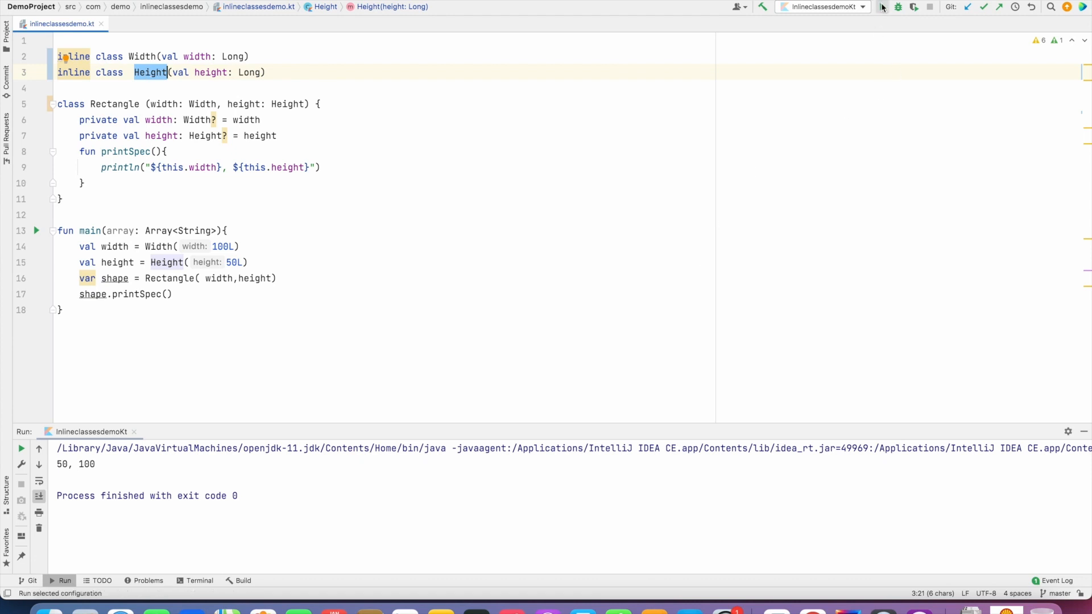
pyautogui.click(882, 6)
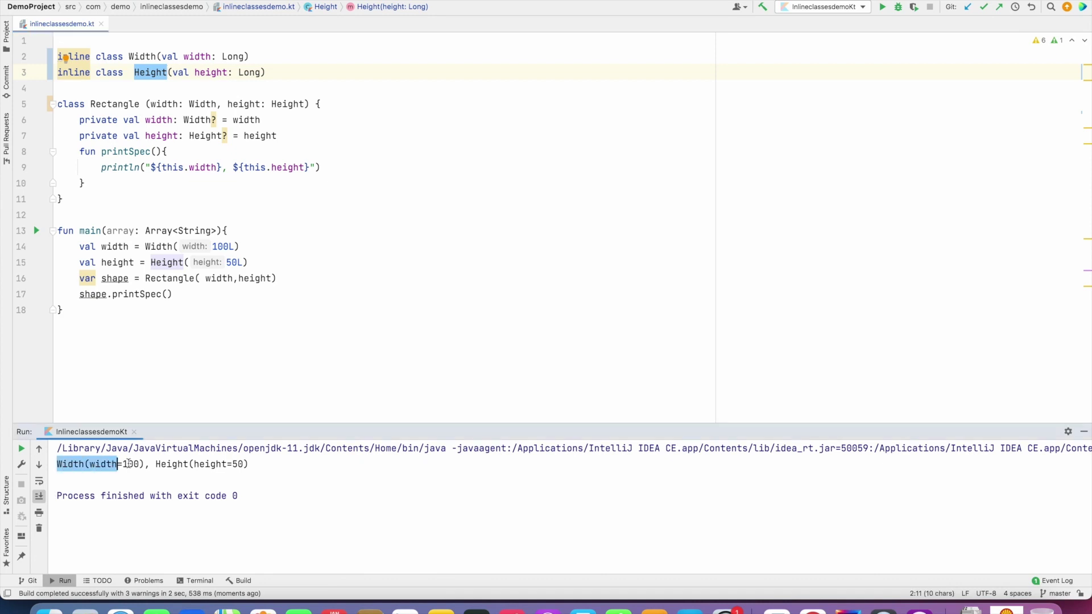
pyautogui.click(74, 57)
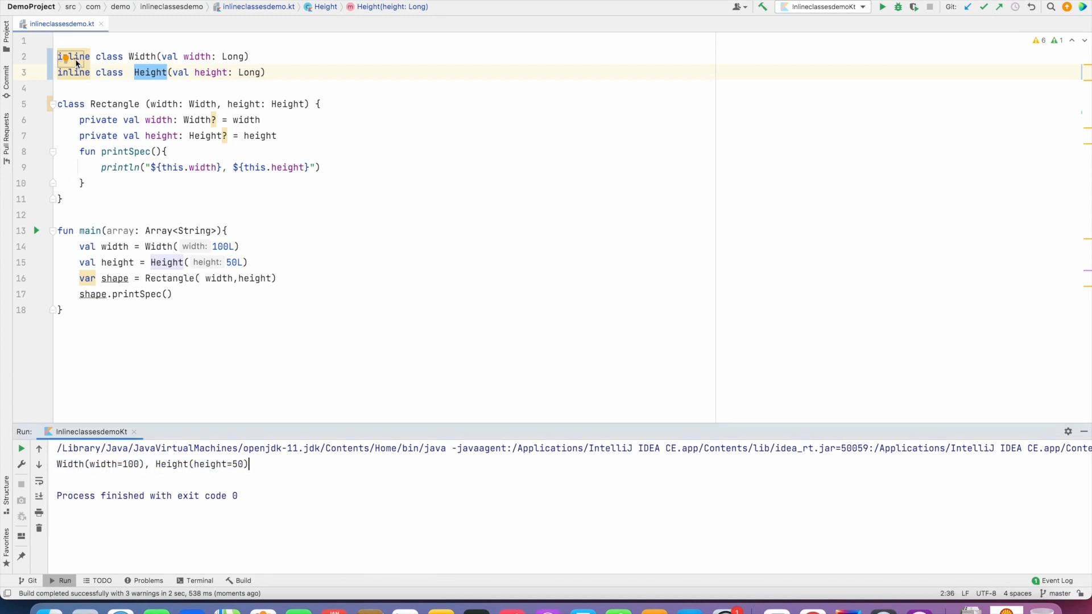
# Drop inline from Width and Height and rerun, showing Width@2133c8f8, Height@43a25848.
pyautogui.click(89, 56)
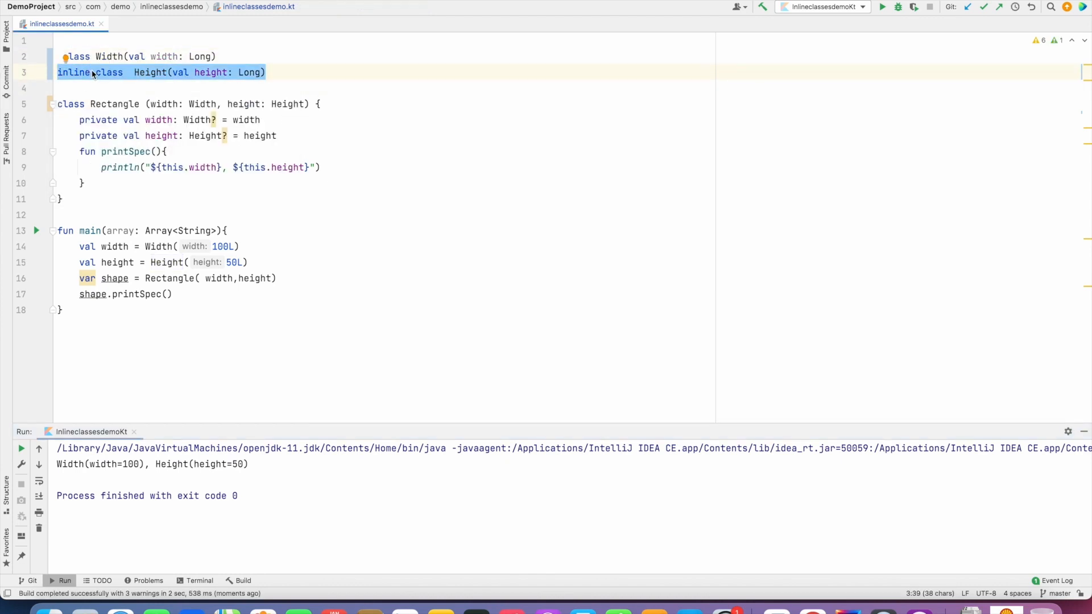
pyautogui.press('Delete')
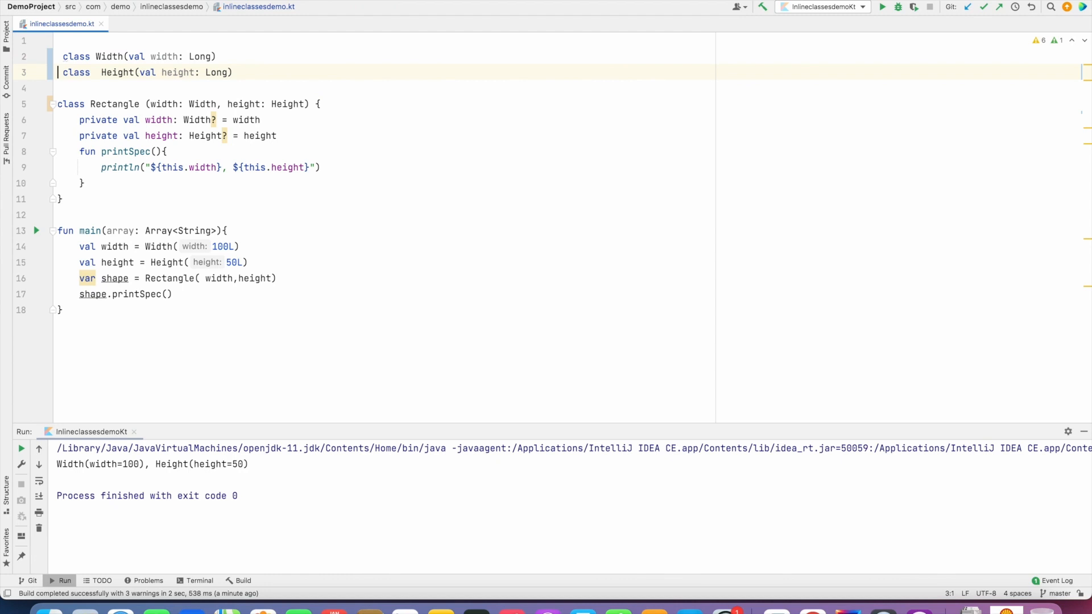
pyautogui.click(62, 57)
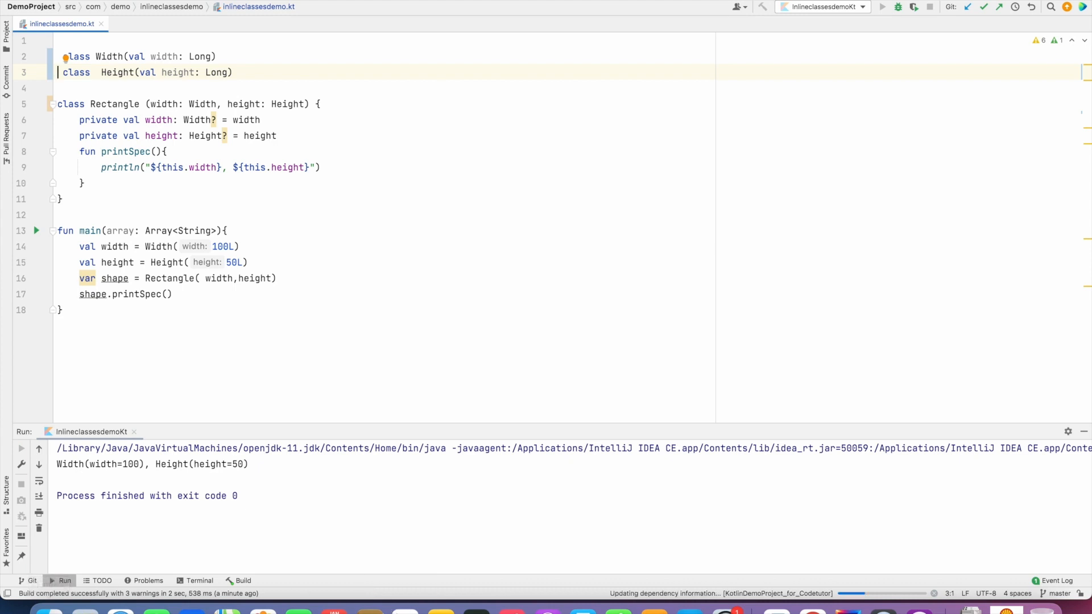
pyautogui.click(881, 6)
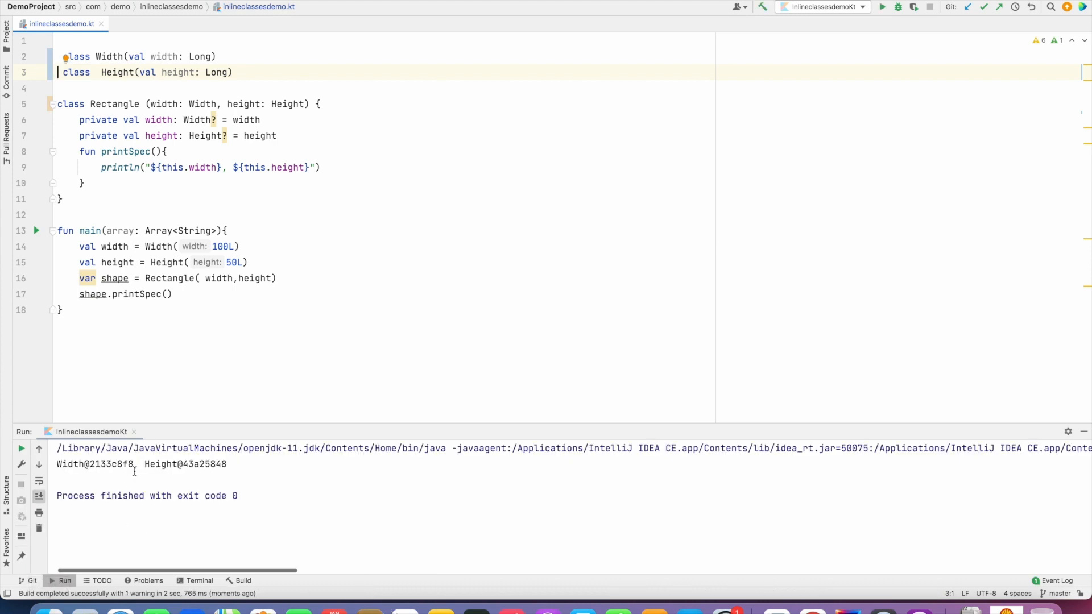
pyautogui.doubleClick(94, 464)
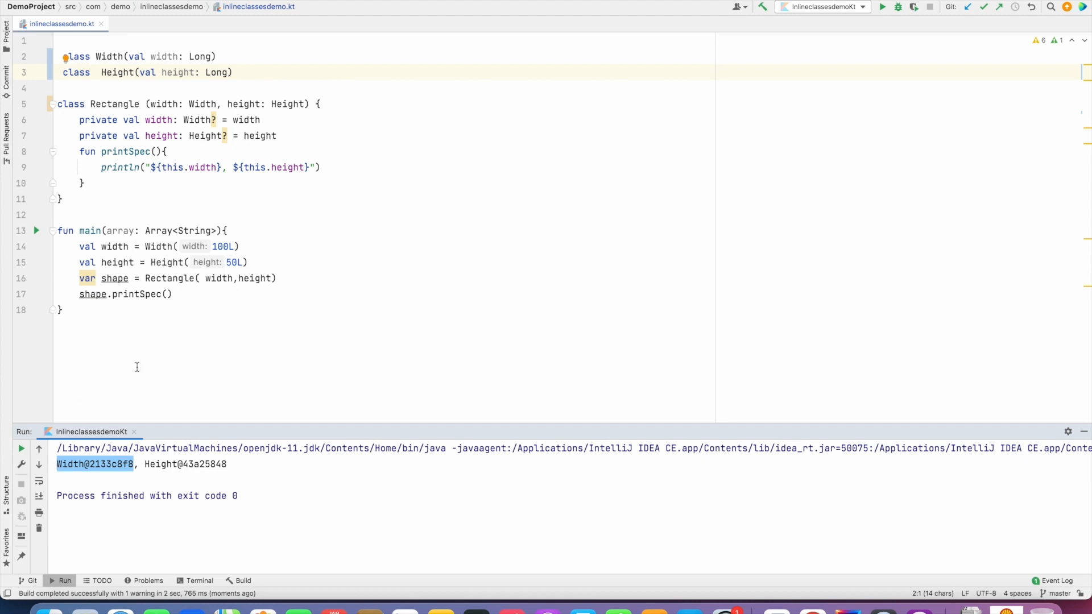
pyautogui.moveTo(256, 254)
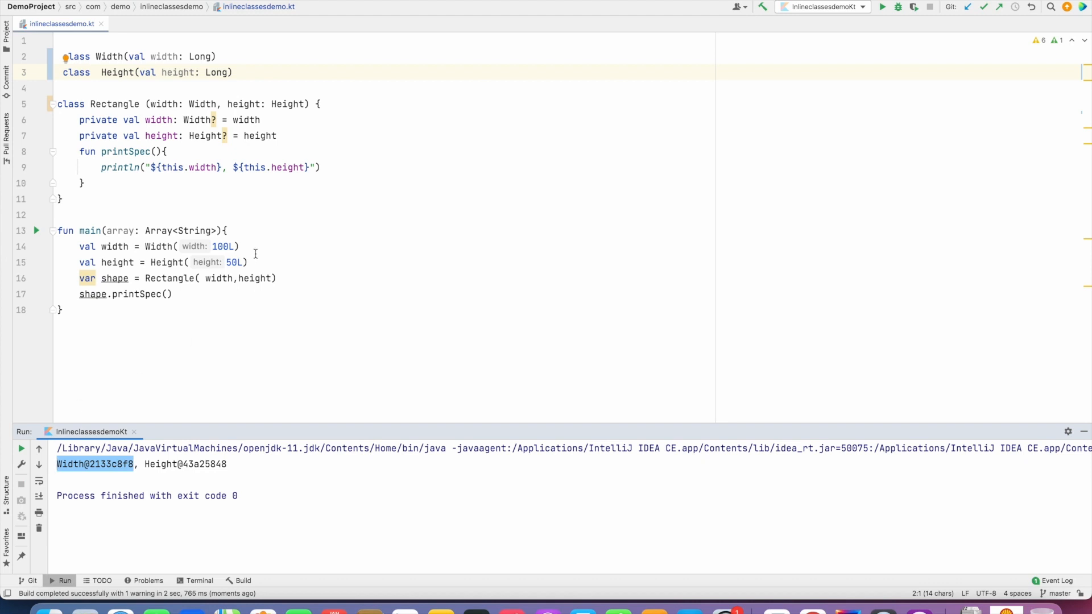
pyautogui.moveTo(217, 120)
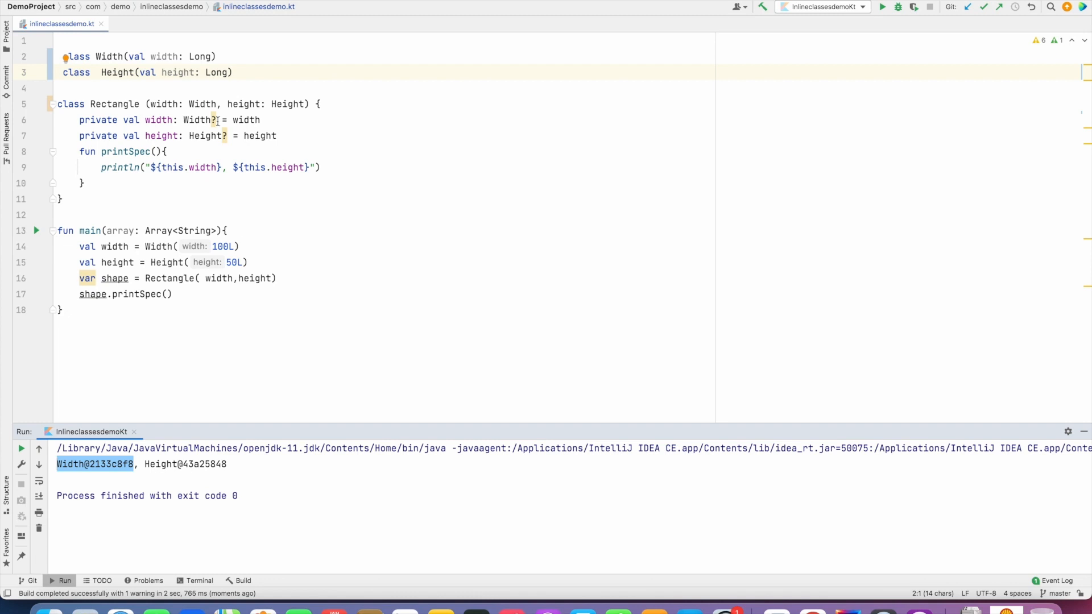
pyautogui.click(63, 56)
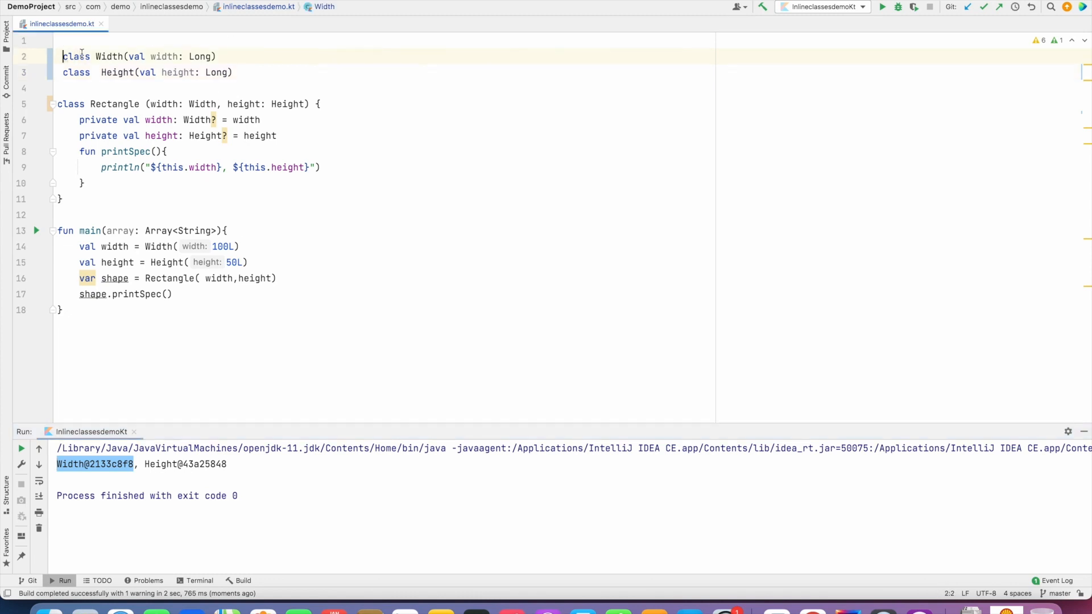
# Retype inline on the class declarations and rerun, printing Width(width=100), Height(height=50).
pyautogui.write('inline')
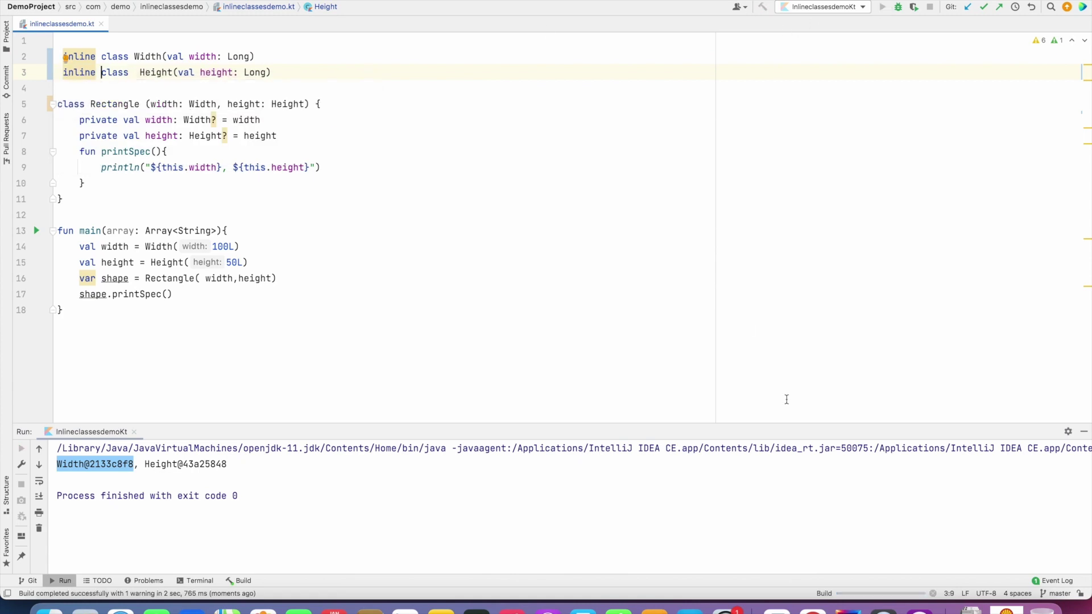
pyautogui.click(881, 6)
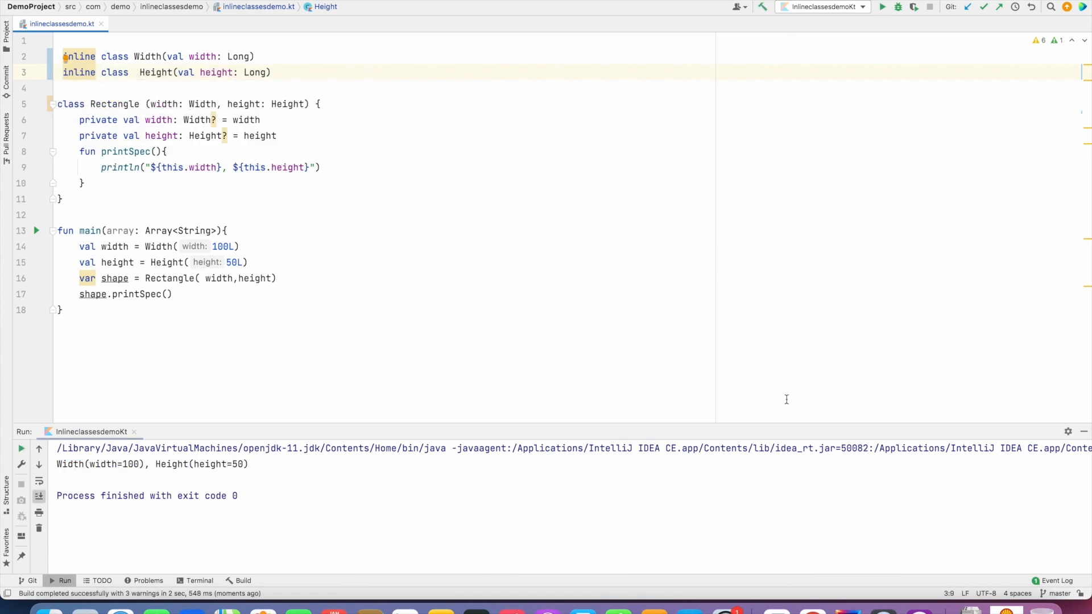
pyautogui.click(221, 167)
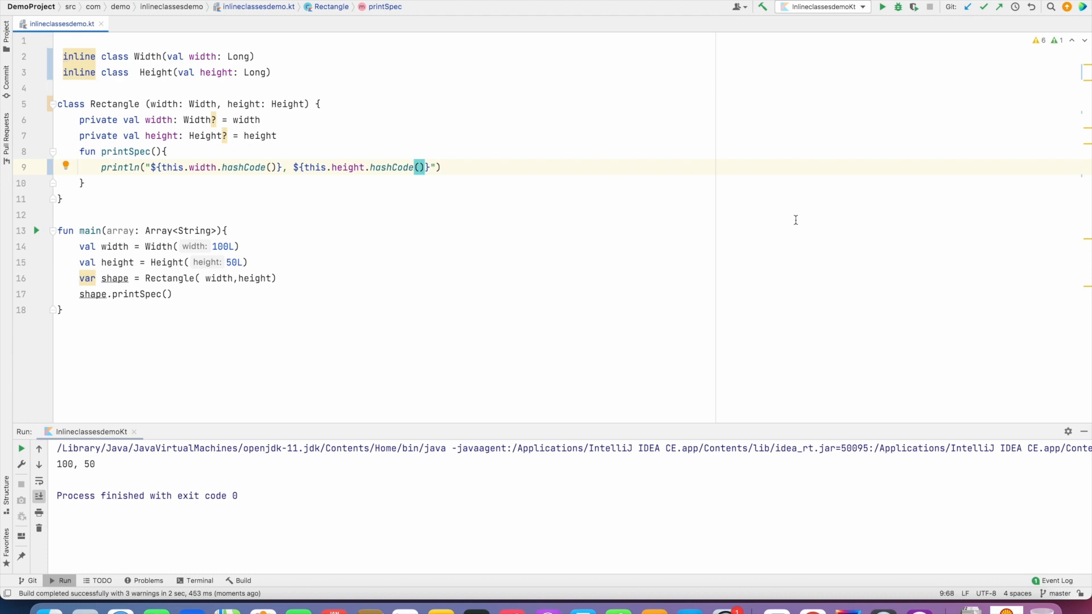
pyautogui.doubleClick(78, 56)
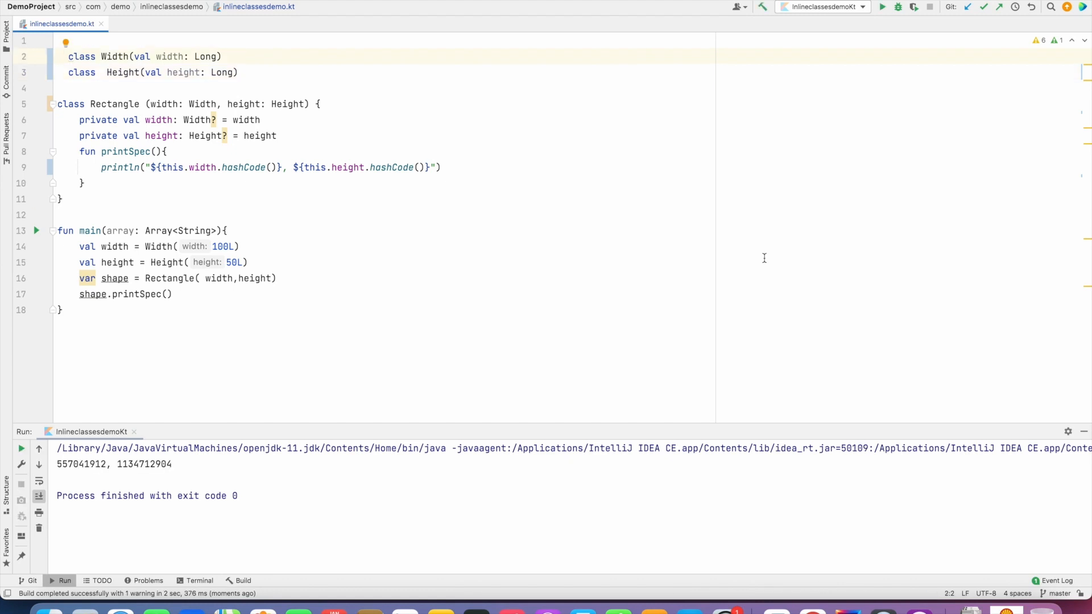
pyautogui.write('inline')
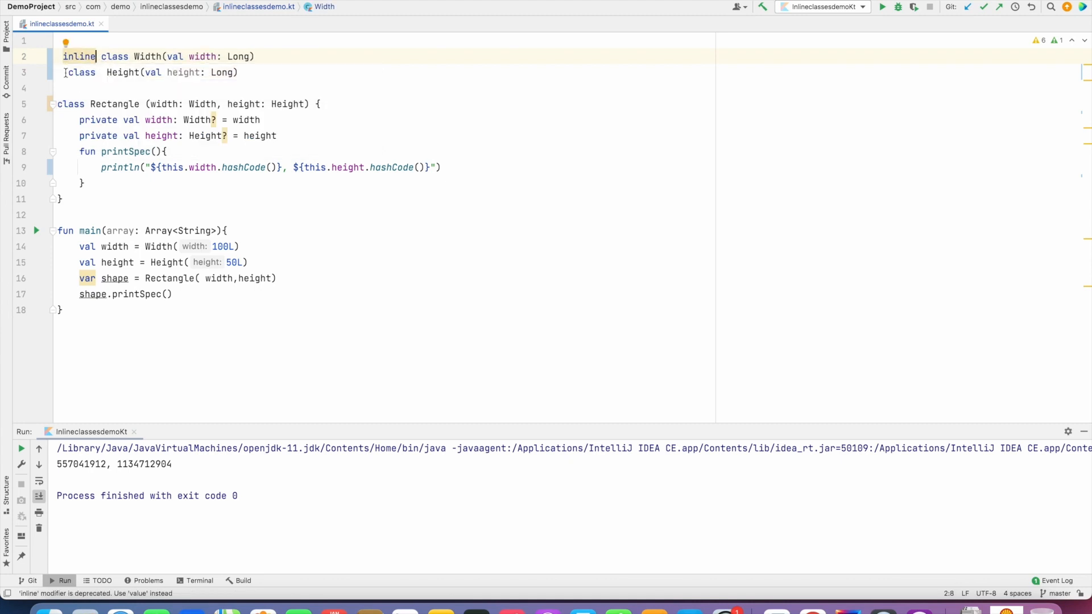
pyautogui.write('inline')
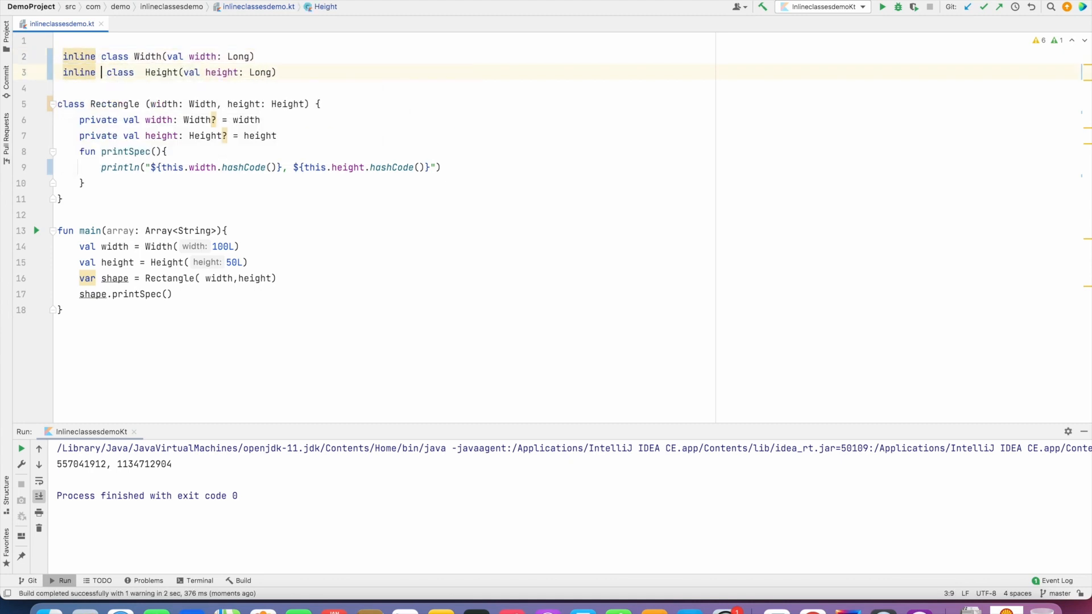